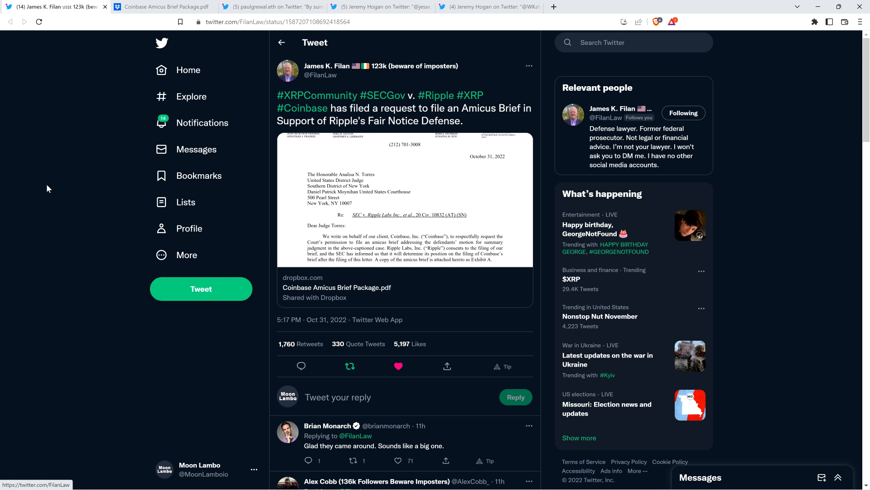
Step: Switch to the browser tab that opens the Coinbase amicus brief PDF on Dropbox
{"action": "left_click", "coordinate": [381, 7]}
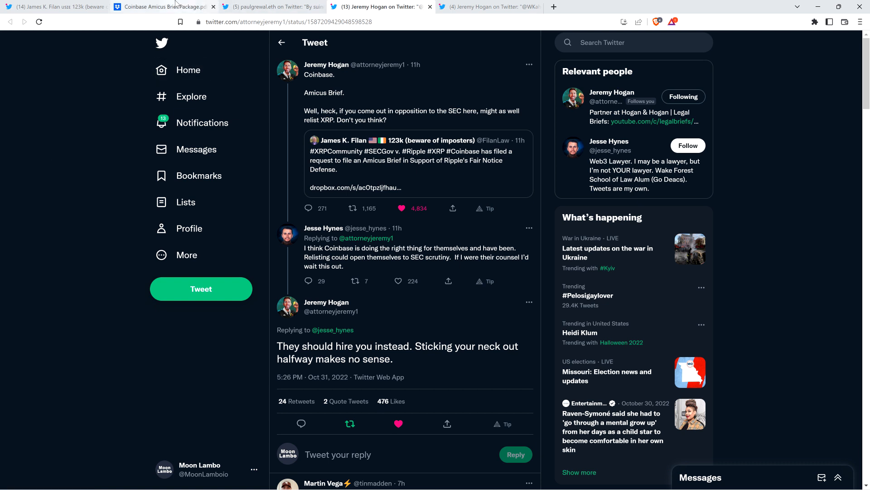
{"action": "mouse_move", "coordinate": [161, 7]}
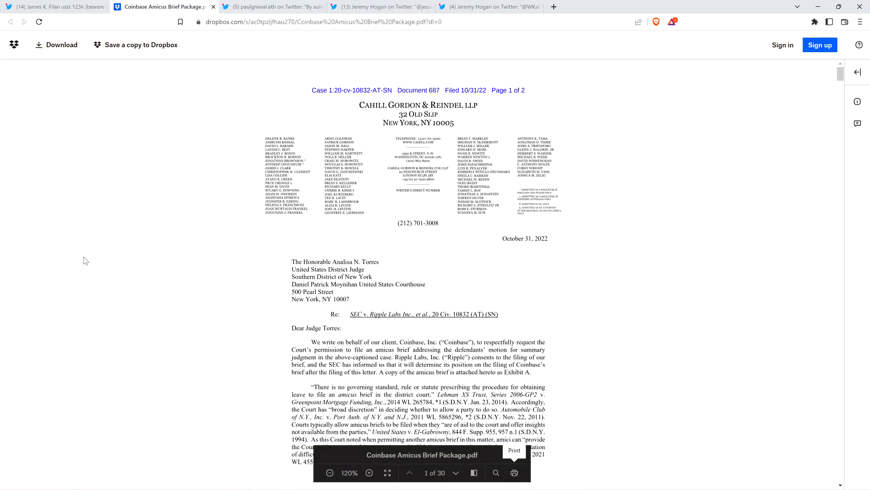
Step: Scroll the brief from page 1 to page 10, past Exhibit A and the authorities list
{"action": "scroll", "scroll_direction": "down", "scroll_amount": 3}
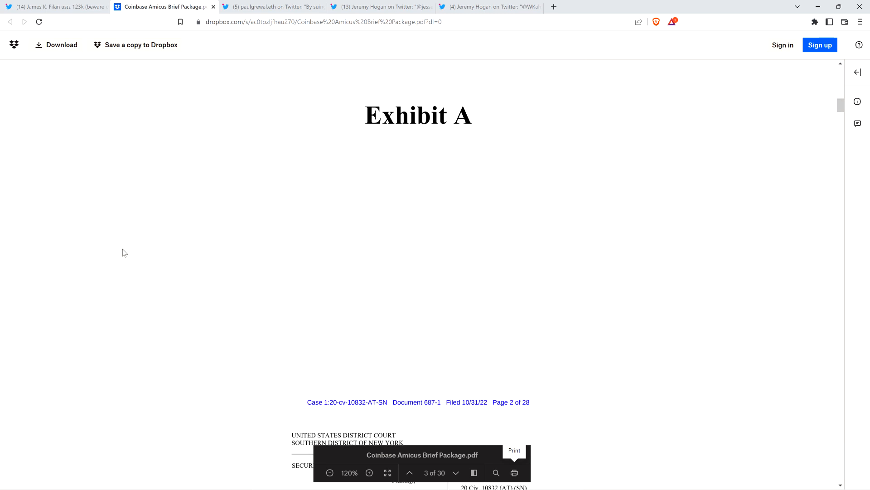
{"action": "scroll", "scroll_direction": "down", "scroll_amount": 3}
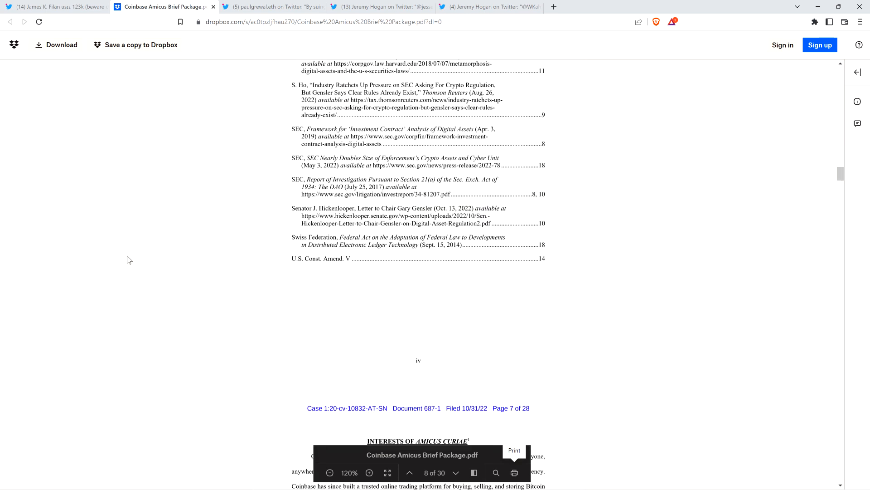
{"action": "scroll", "scroll_direction": "down", "scroll_amount": 3}
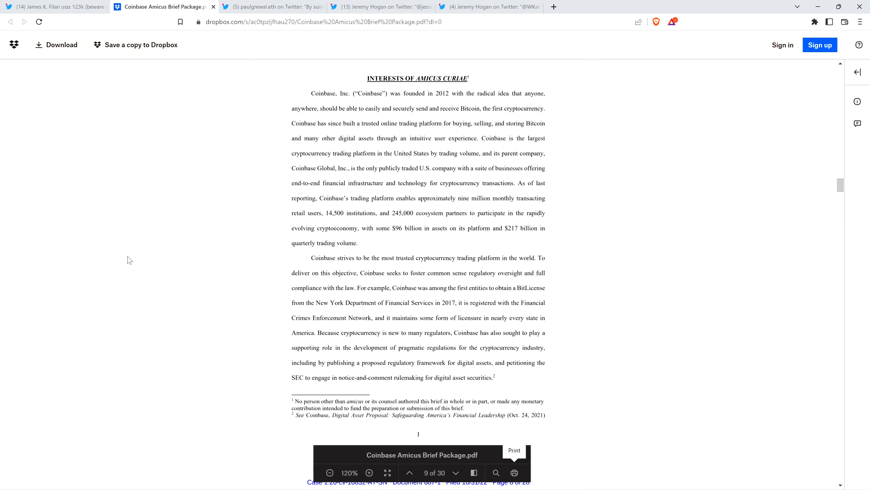
{"action": "mouse_move", "coordinate": [44, 365]}
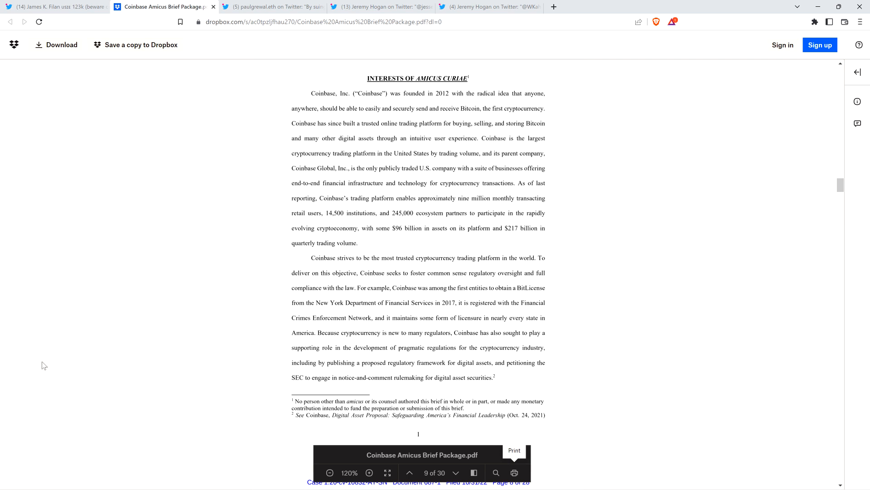
{"action": "mouse_move", "coordinate": [163, 298]}
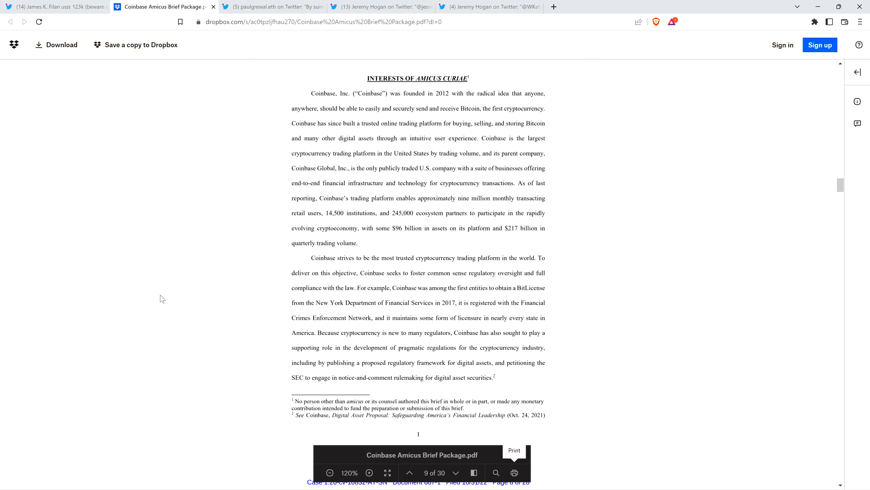
{"action": "mouse_move", "coordinate": [128, 297]}
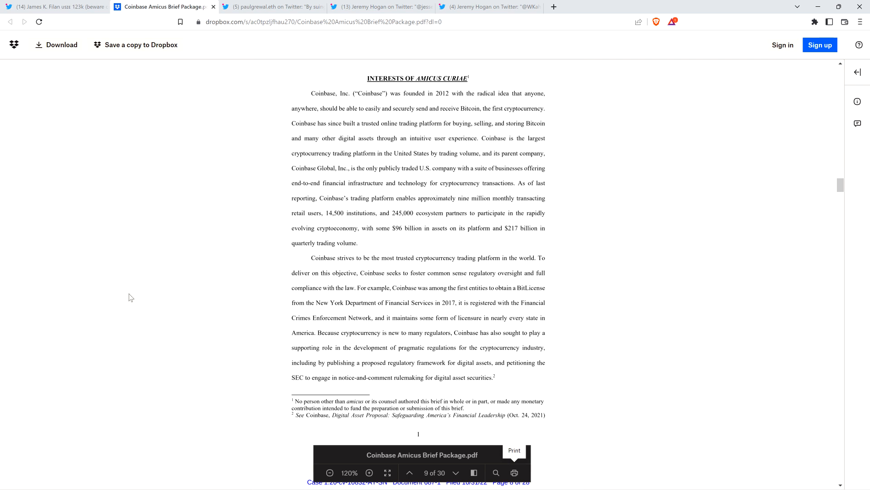
{"action": "scroll", "scroll_direction": "down", "scroll_amount": 3}
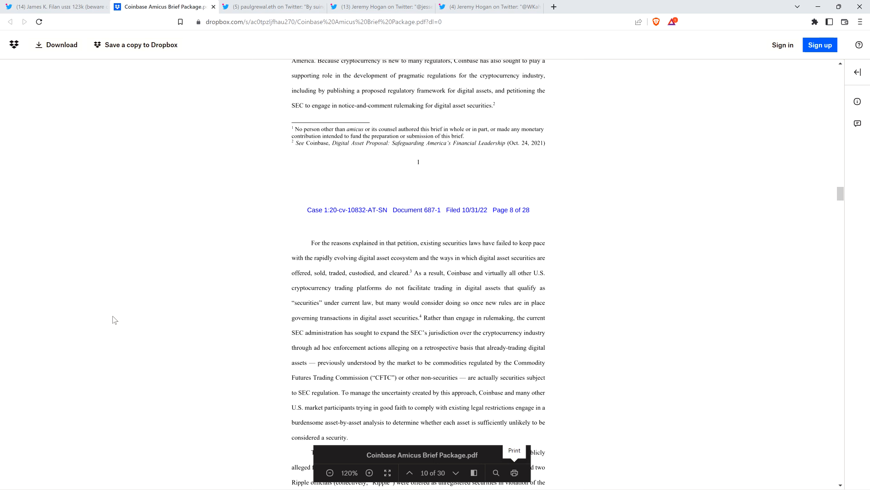
Step: Scroll to the due process paragraph on the Ripple action and the fair-notice argument's start
{"action": "scroll", "scroll_direction": "down", "scroll_amount": 3}
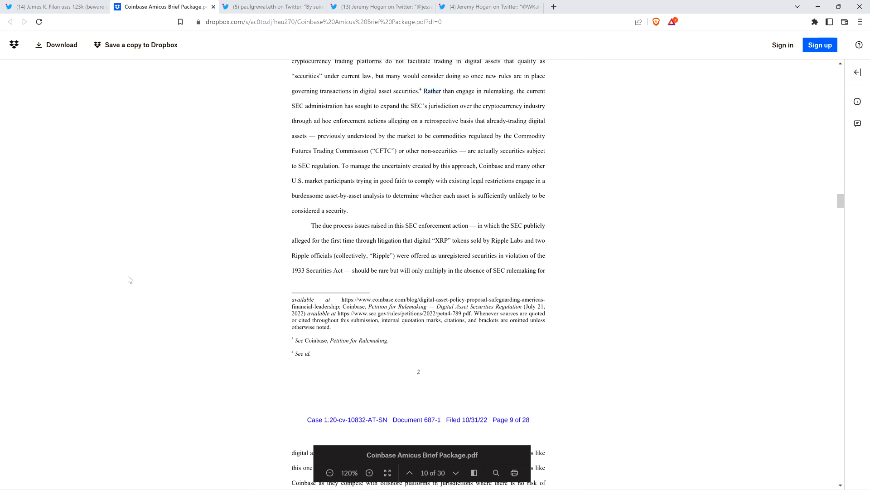
{"action": "scroll", "scroll_direction": "down", "scroll_amount": 3}
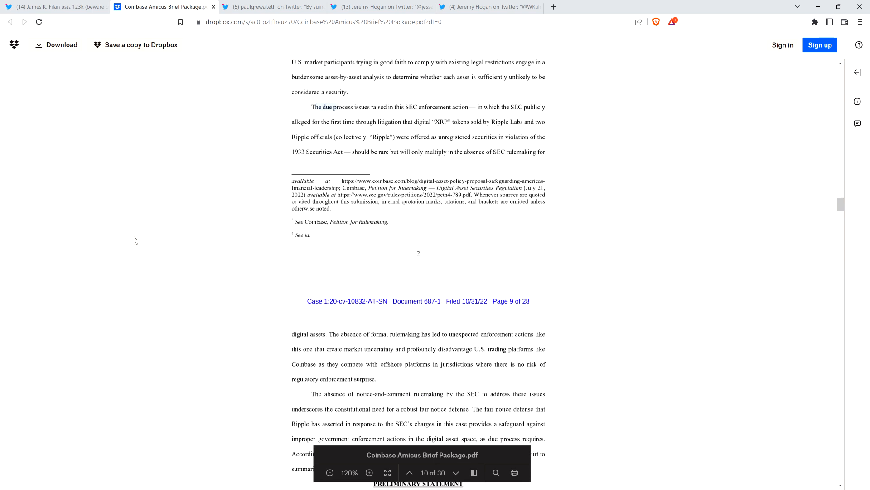
Step: Scroll into the Preliminary Statement to the paragraph on Director Hinman's speech, page 11 of 30
{"action": "scroll", "scroll_direction": "down", "scroll_amount": 3}
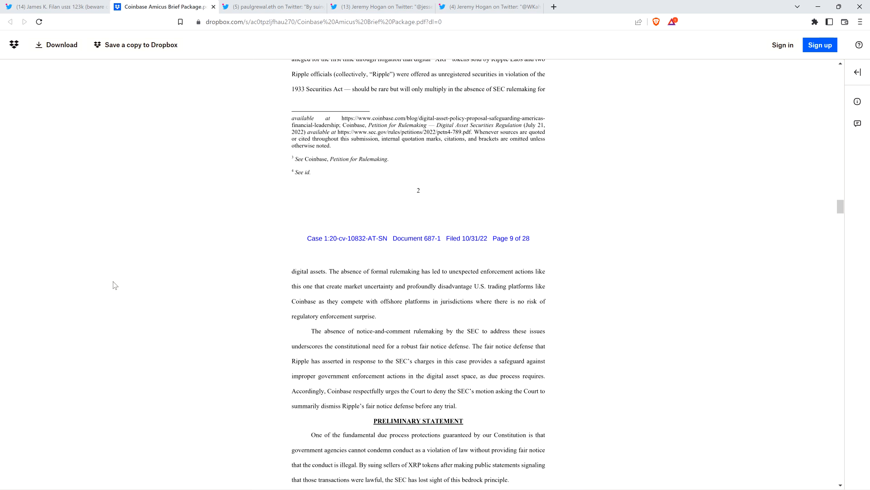
{"action": "scroll", "scroll_direction": "down", "scroll_amount": 3}
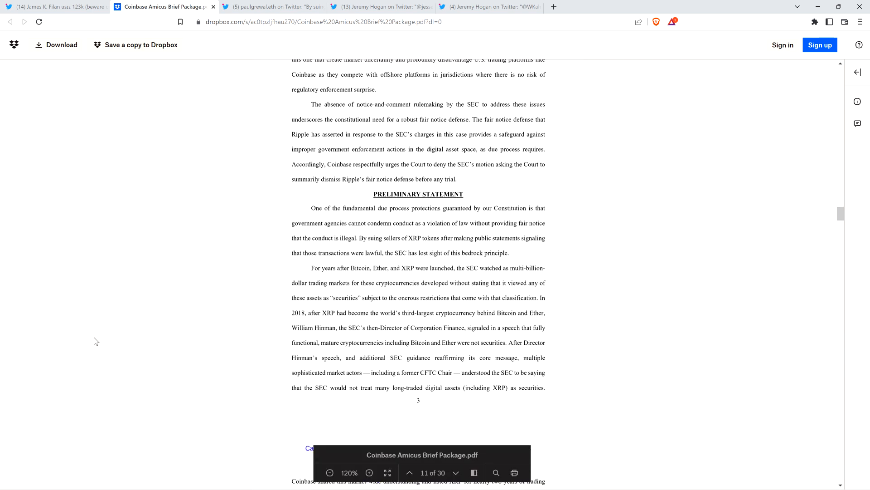
Step: Scroll to the paragraph on the SEC's December 2020 action and its harms to Coinbase
{"action": "scroll", "scroll_direction": "down", "scroll_amount": 3}
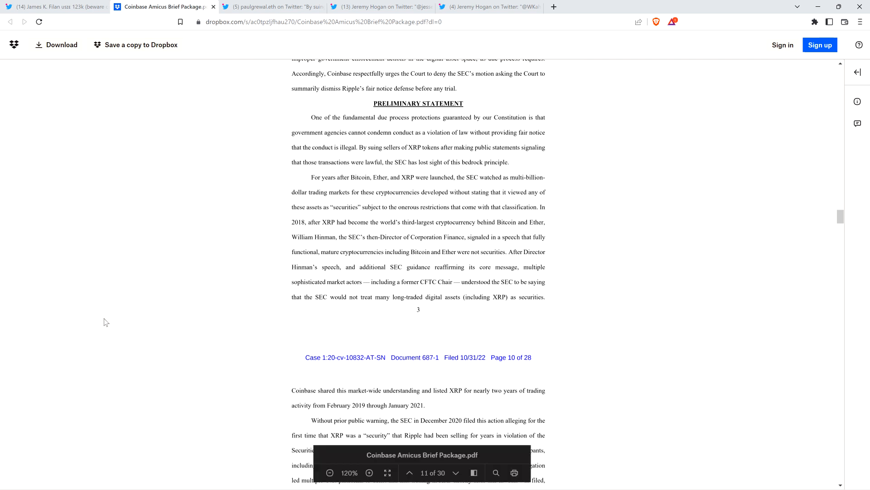
{"action": "mouse_move", "coordinate": [93, 171]}
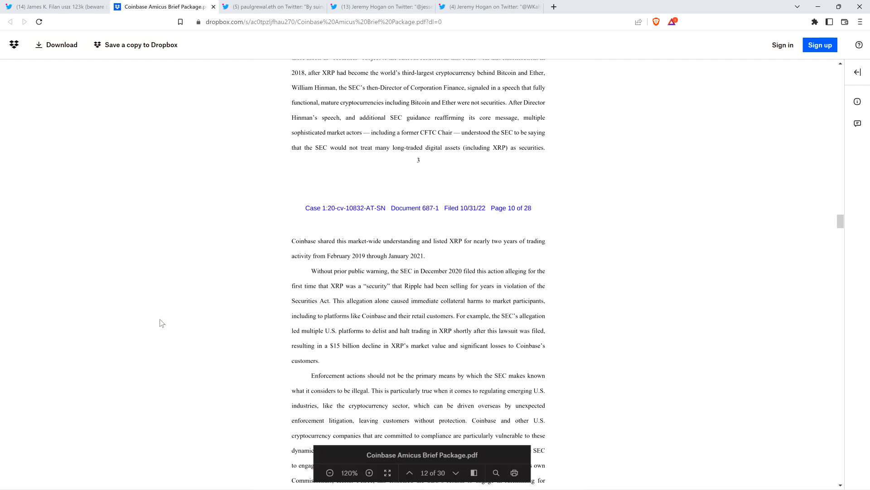
{"action": "scroll", "scroll_direction": "down", "scroll_amount": 3}
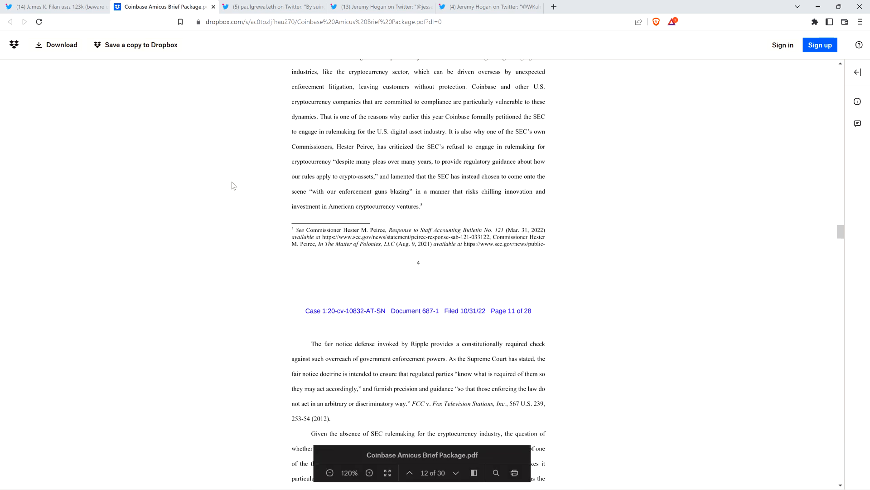
{"action": "scroll", "scroll_direction": "down", "scroll_amount": 3}
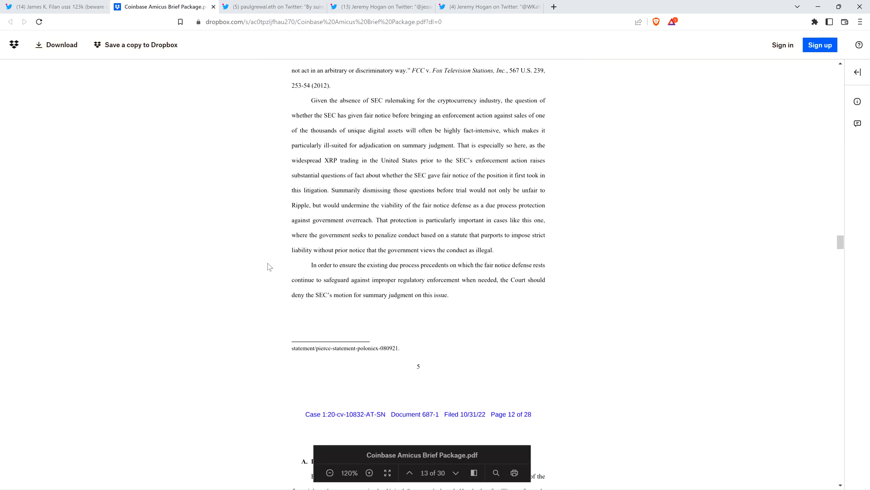
{"action": "scroll", "scroll_direction": "down", "scroll_amount": 3}
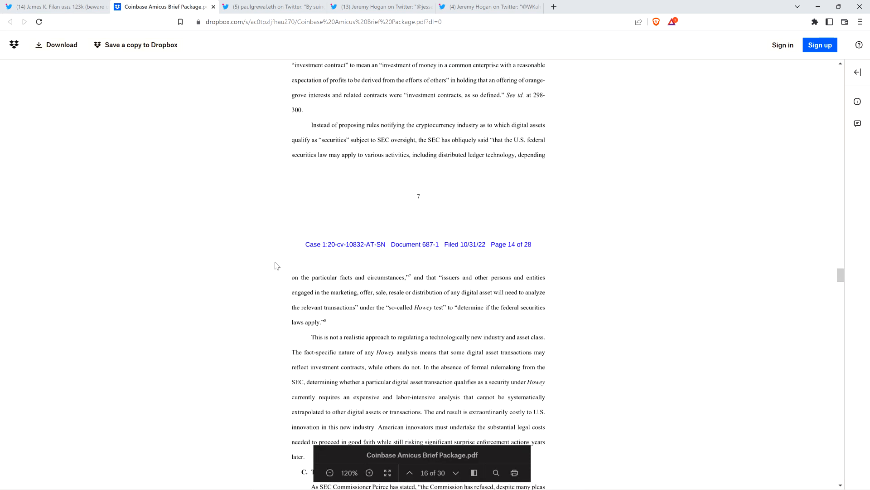
{"action": "scroll", "scroll_direction": "down", "scroll_amount": 3}
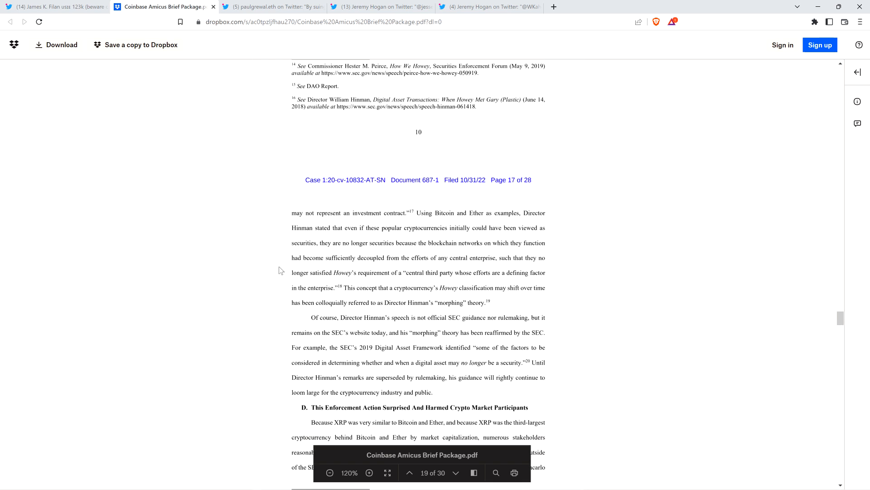
{"action": "scroll", "scroll_direction": "down", "scroll_amount": 3}
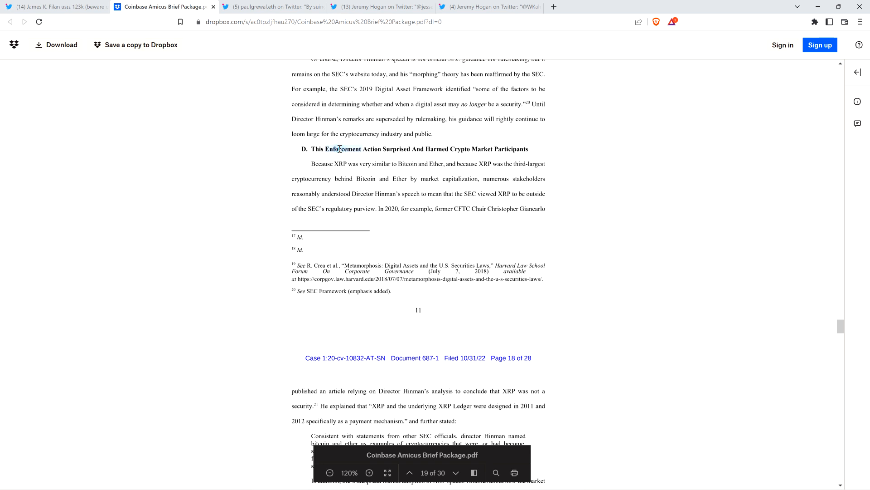
{"action": "double_click", "coordinate": [342, 149]}
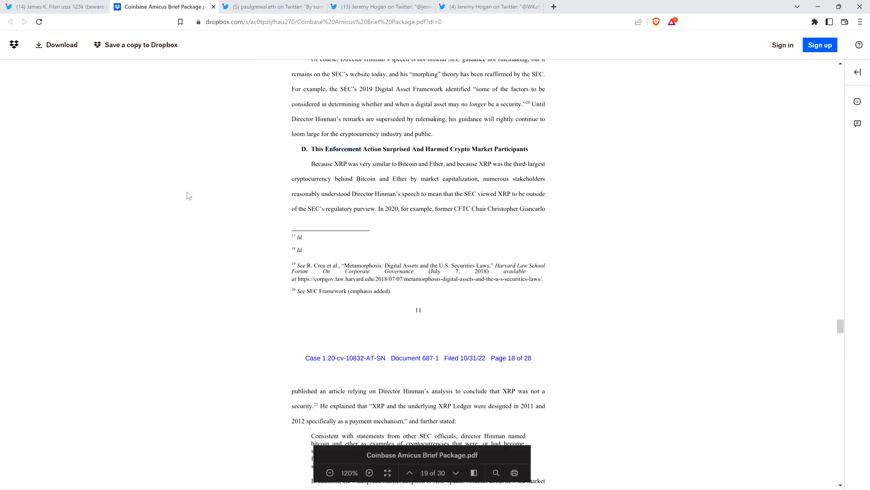
Step: Scroll through the harm section to the $15 billion XRP market-value decline, page 20 of 30
{"action": "scroll", "scroll_direction": "down", "scroll_amount": 3}
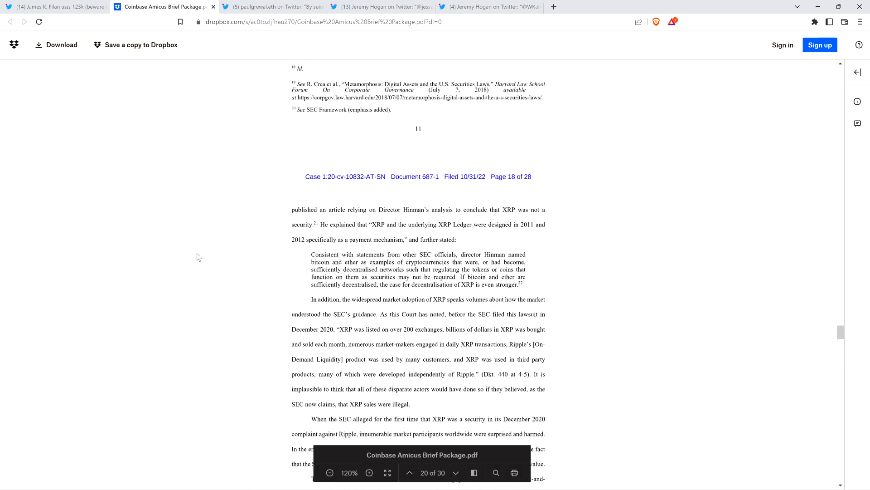
{"action": "scroll", "scroll_direction": "down", "scroll_amount": 3}
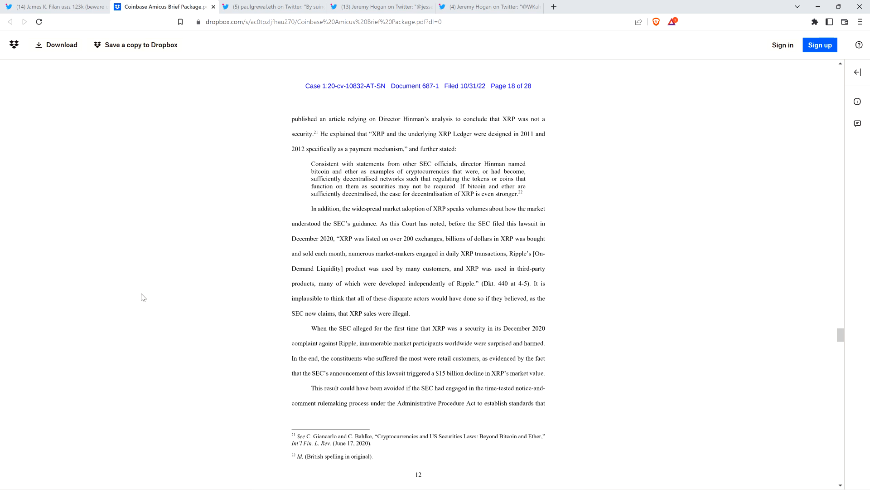
Step: Scroll past the fair-notice argument to Section II on SEC rulemaking, page 24 of 30
{"action": "scroll", "scroll_direction": "down", "scroll_amount": 3}
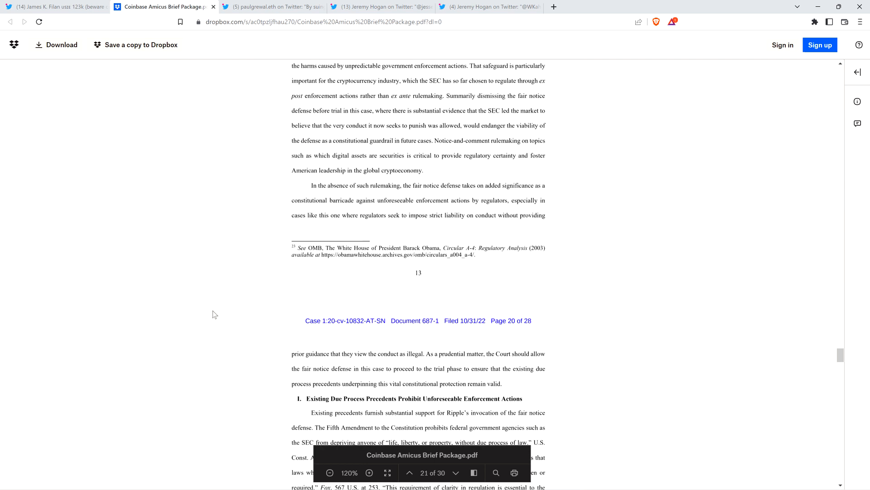
{"action": "scroll", "scroll_direction": "down", "scroll_amount": 3}
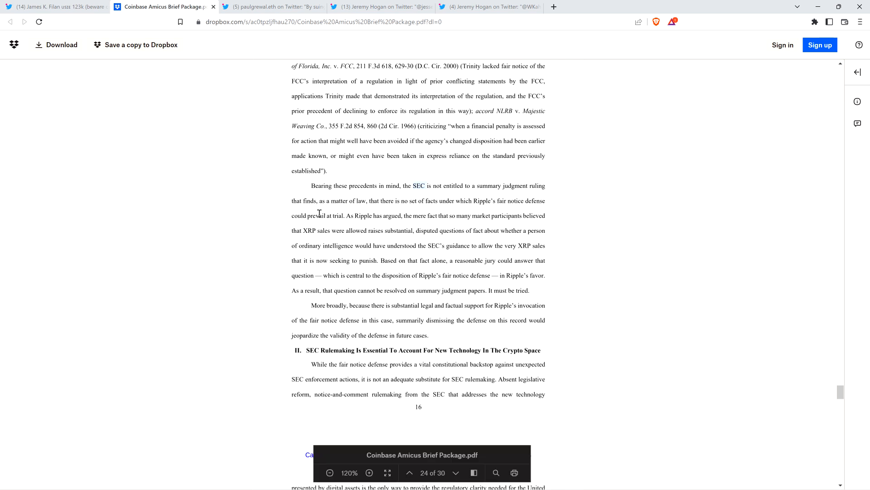
Step: Scroll to page 27 of 30, the argument that SEC registration rules don't fit digital asset platforms
{"action": "scroll", "scroll_direction": "down", "scroll_amount": 3}
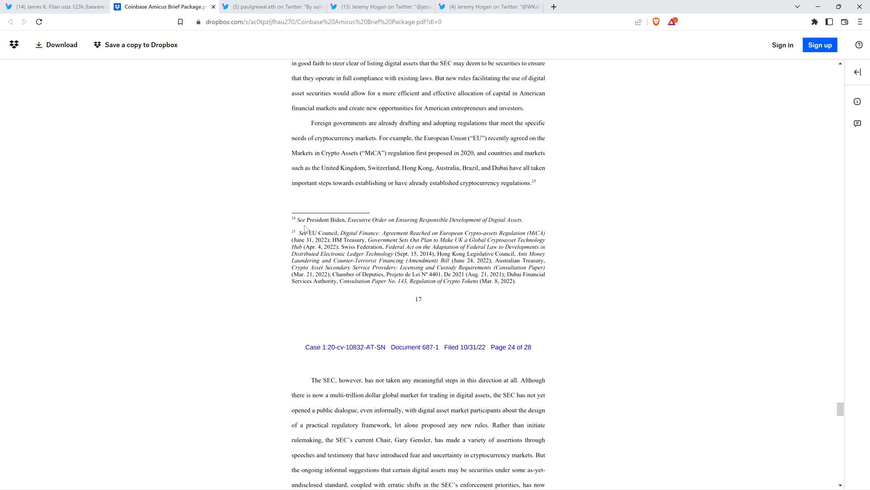
{"action": "scroll", "scroll_direction": "down", "scroll_amount": 3}
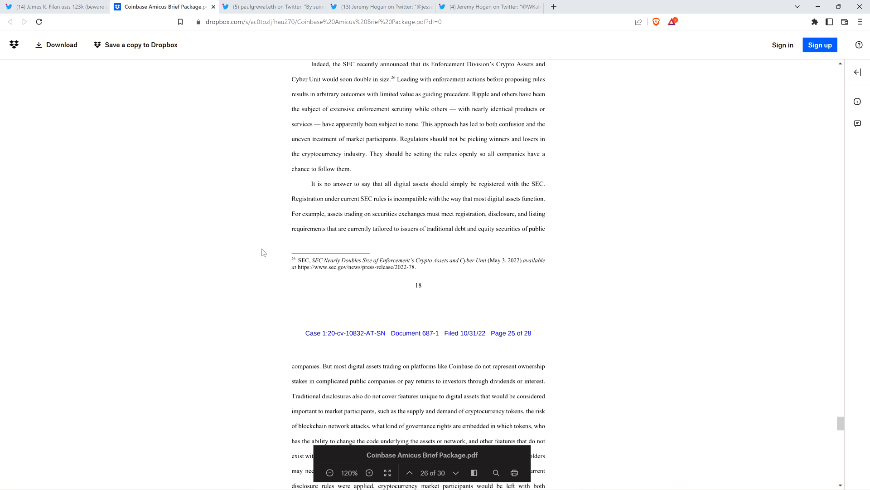
{"action": "scroll", "scroll_direction": "up", "scroll_amount": 3}
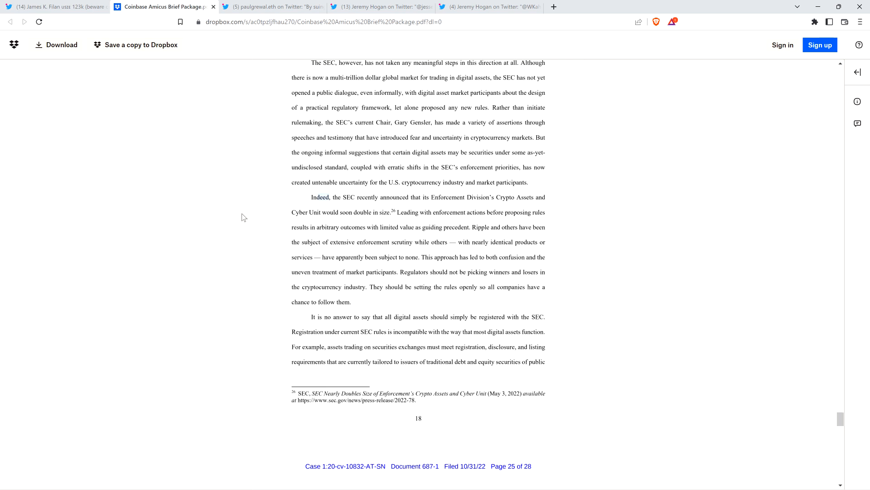
{"action": "scroll", "scroll_direction": "down", "scroll_amount": 3}
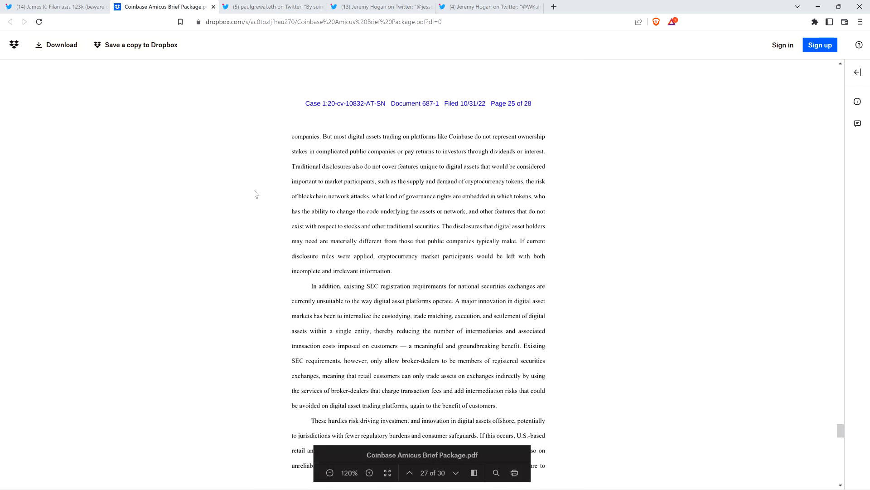